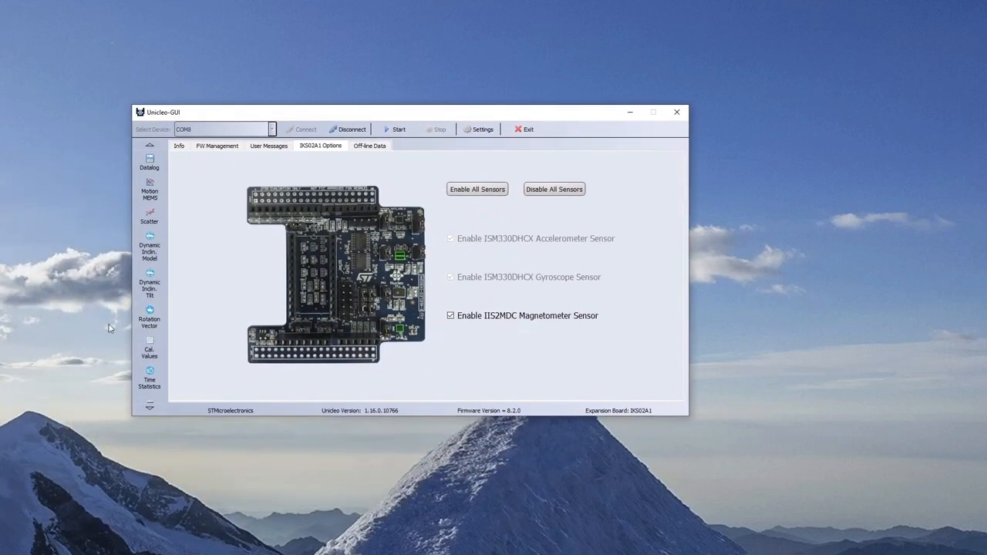
mouse_move(113, 406)
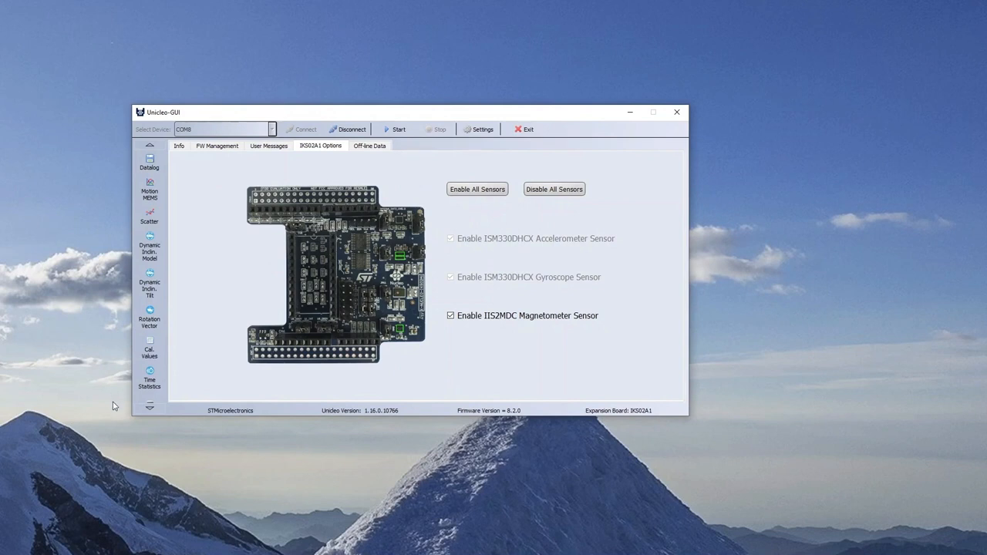
mouse_move(139, 441)
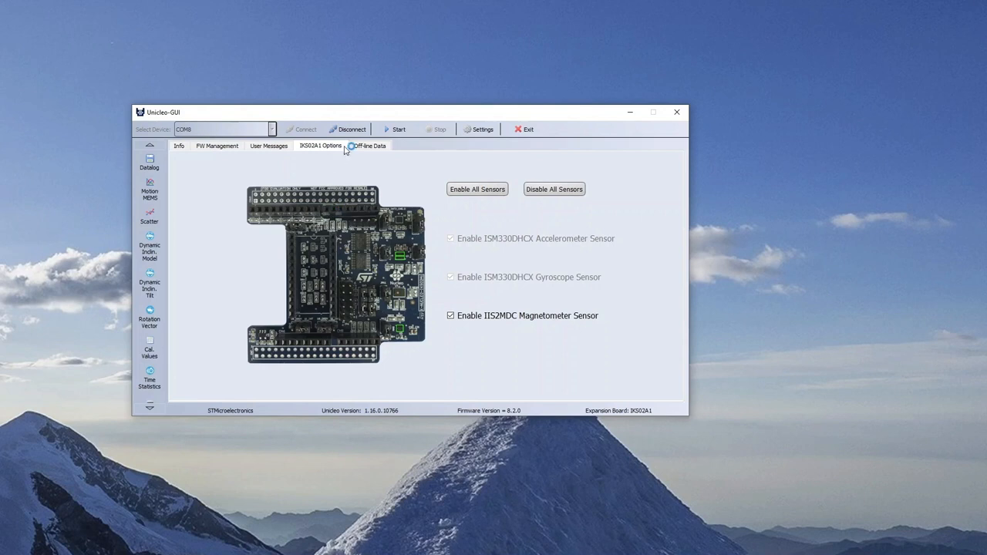
Start live streaming of the board's IIS2MDC magnetometer data
click(397, 129)
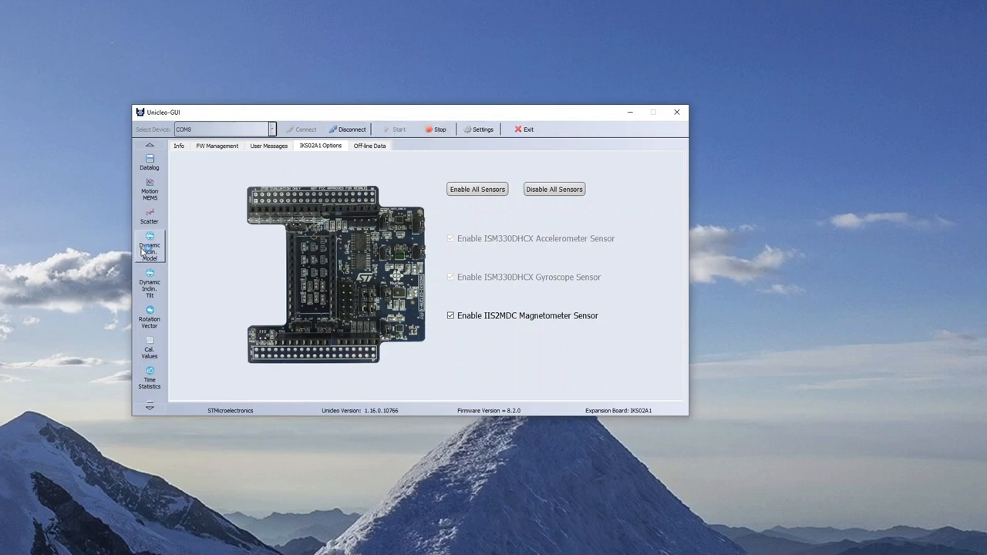
mouse_move(148, 247)
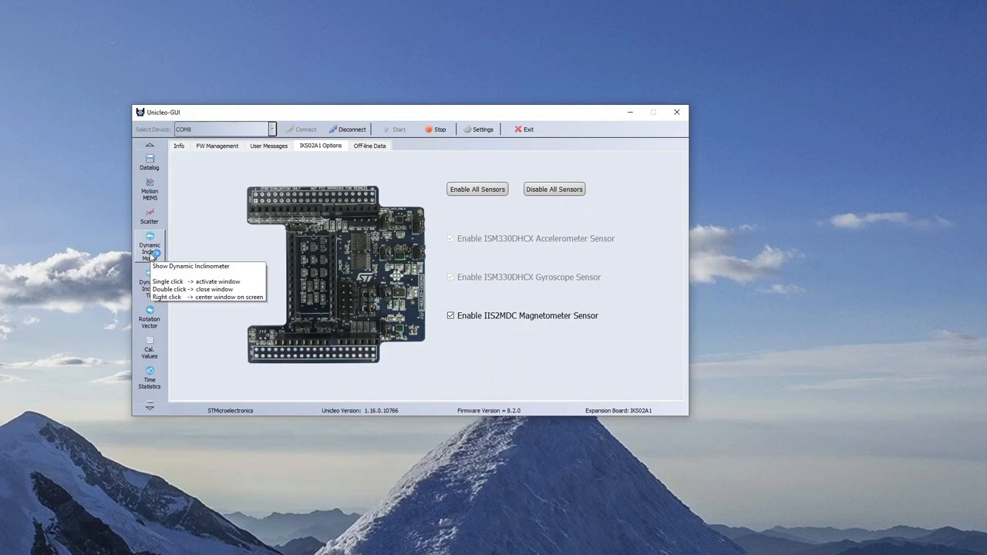
mouse_move(148, 284)
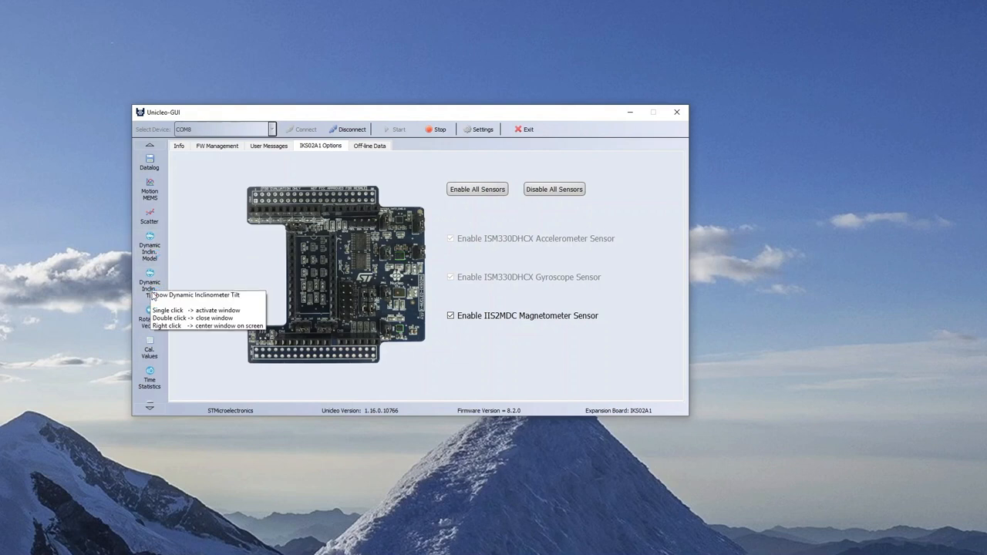
mouse_move(148, 320)
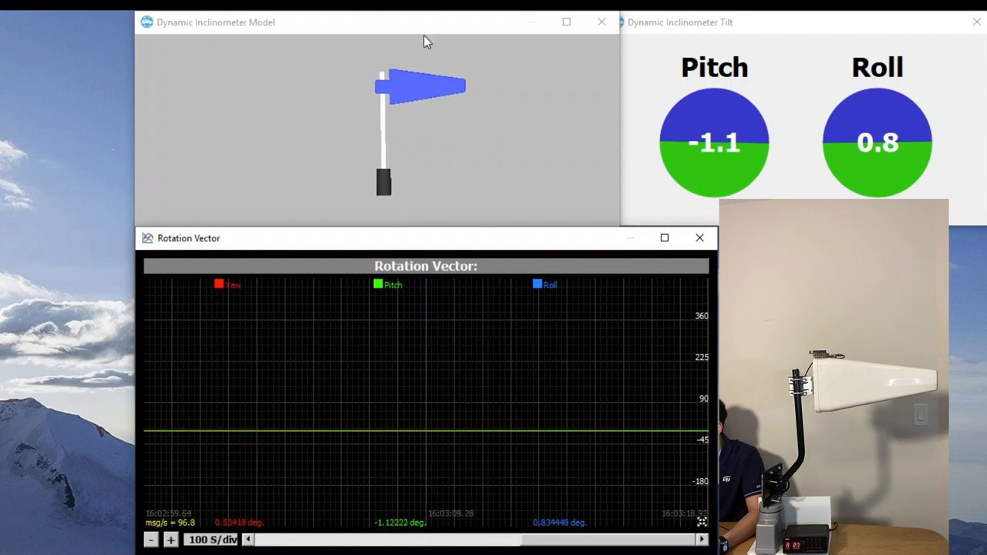
mouse_move(231, 77)
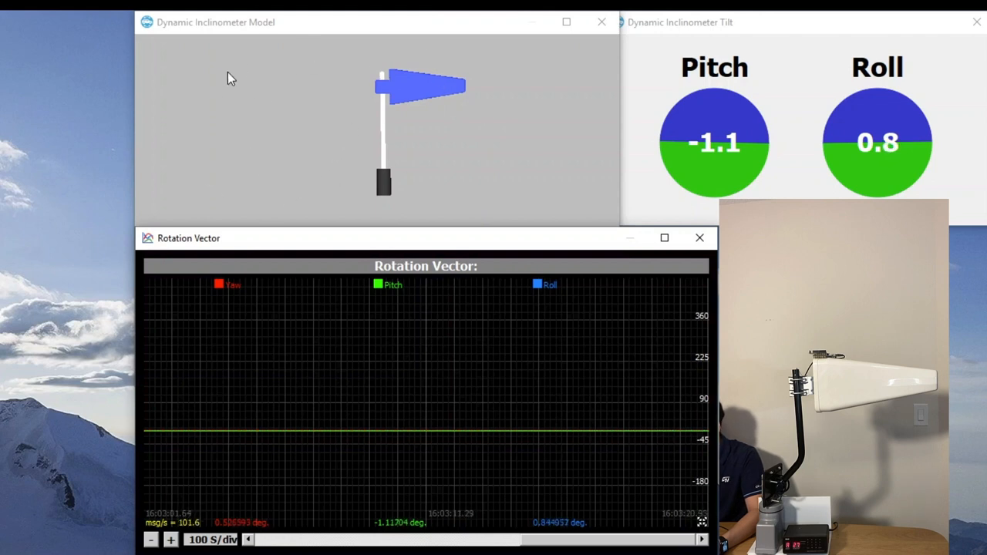
mouse_move(682, 41)
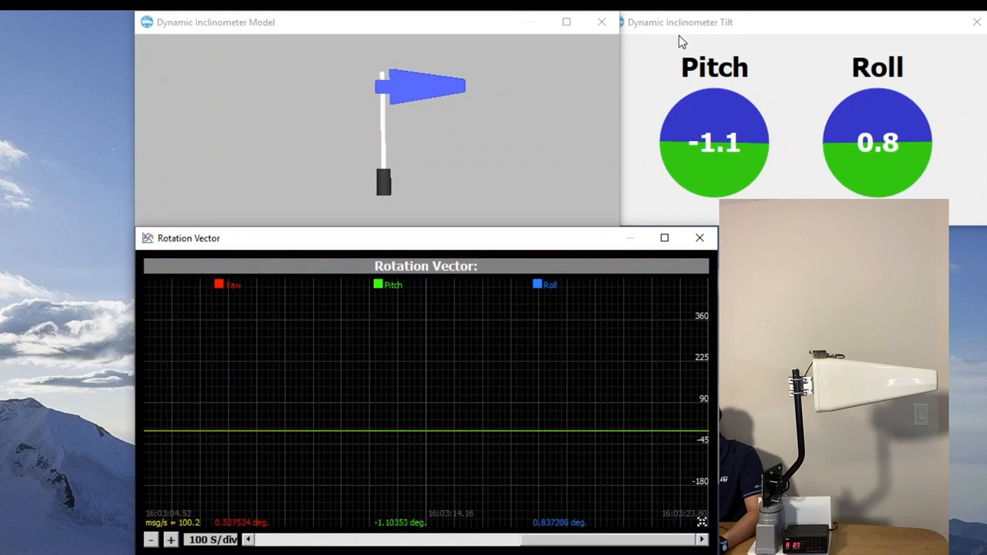
mouse_move(824, 71)
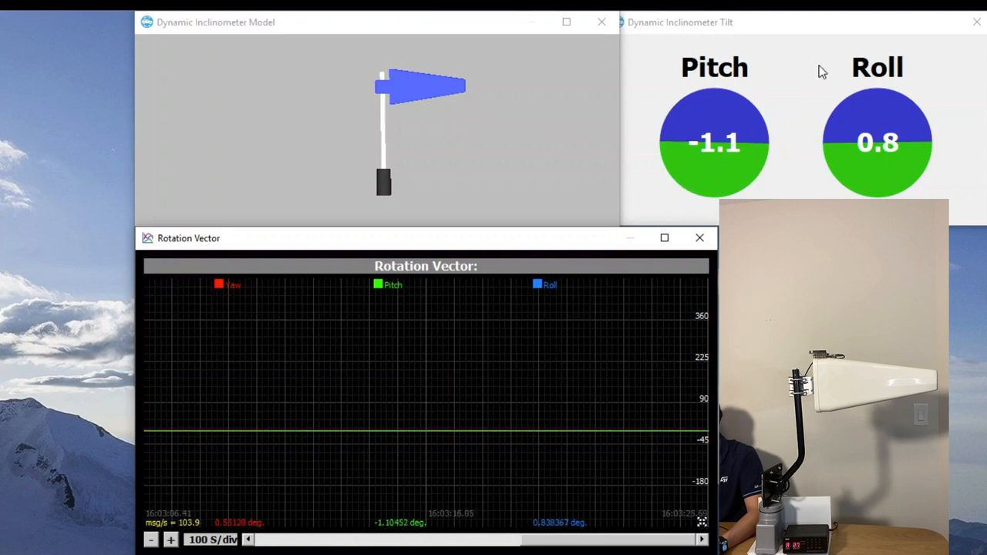
mouse_move(709, 176)
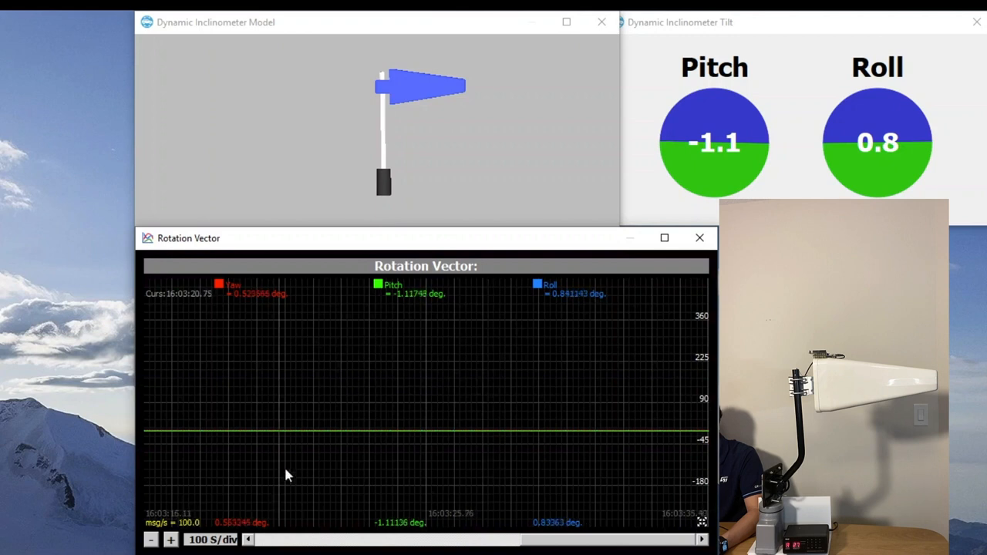
mouse_move(525, 456)
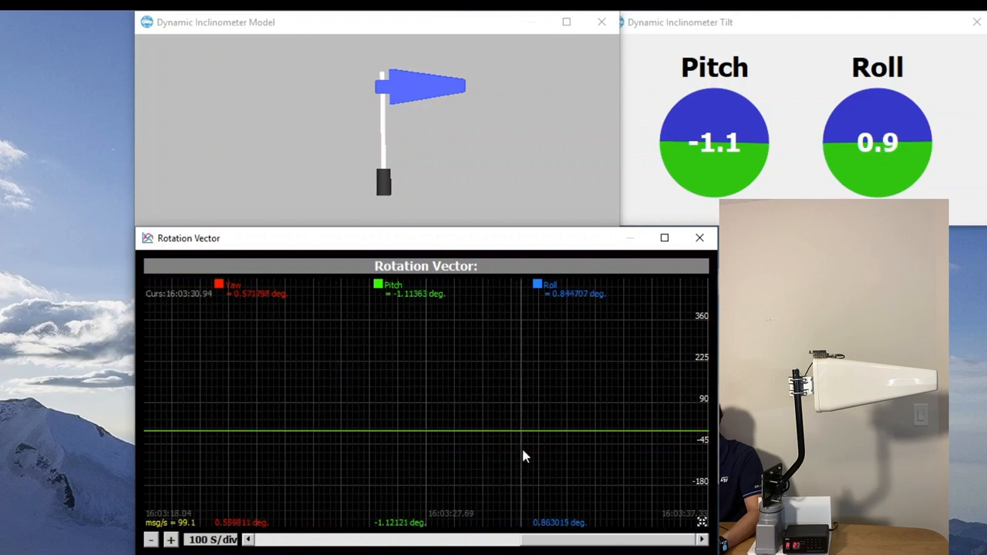
mouse_move(451, 495)
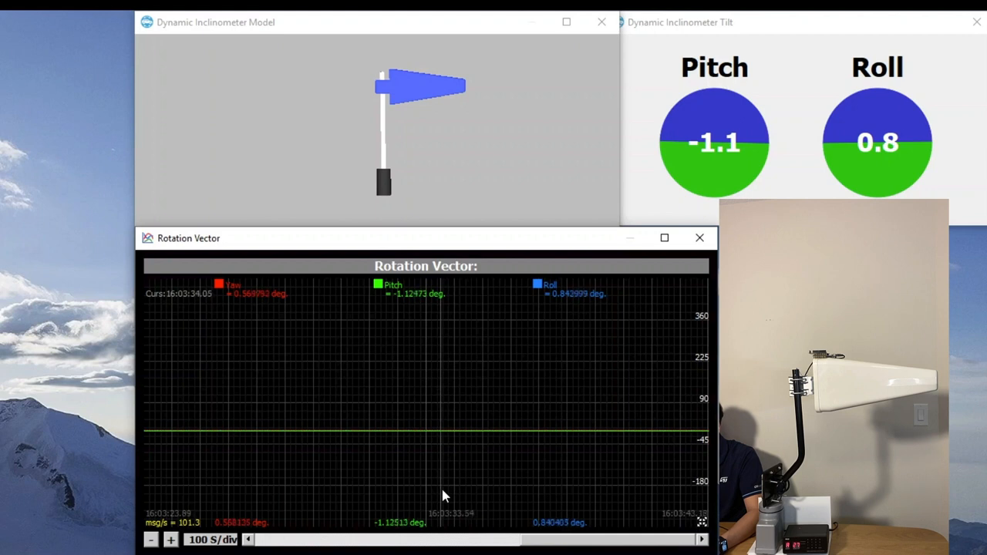
mouse_move(444, 389)
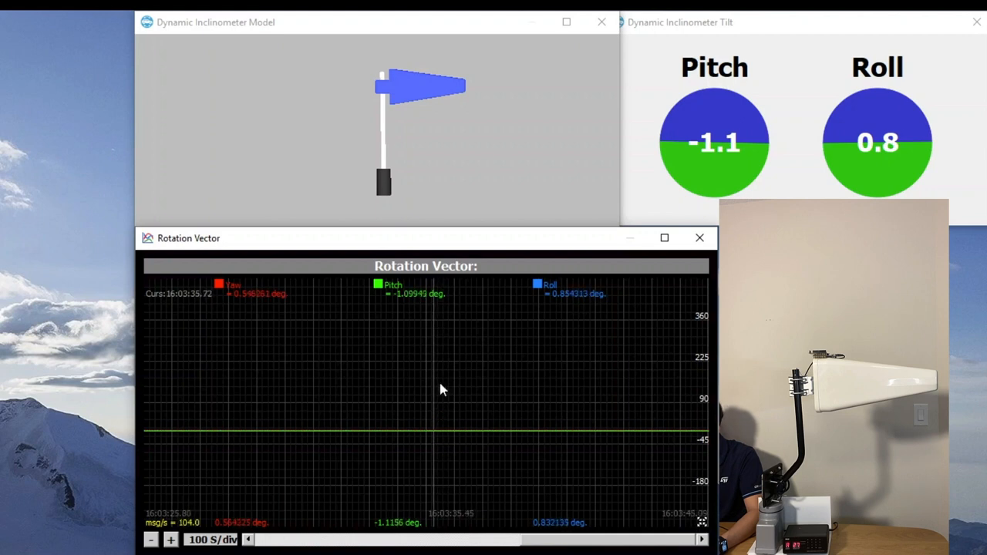